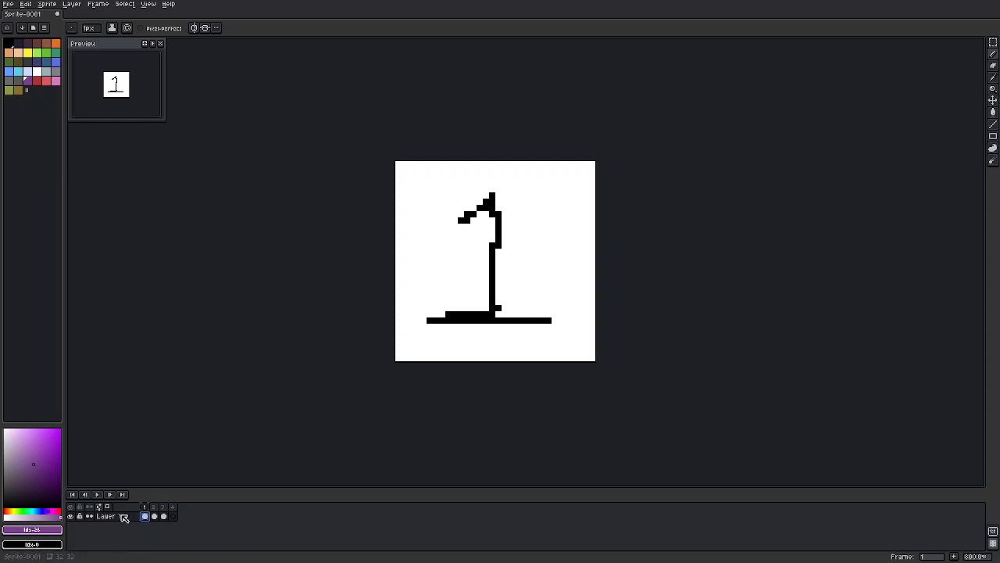
pyautogui.moveTo(109, 494)
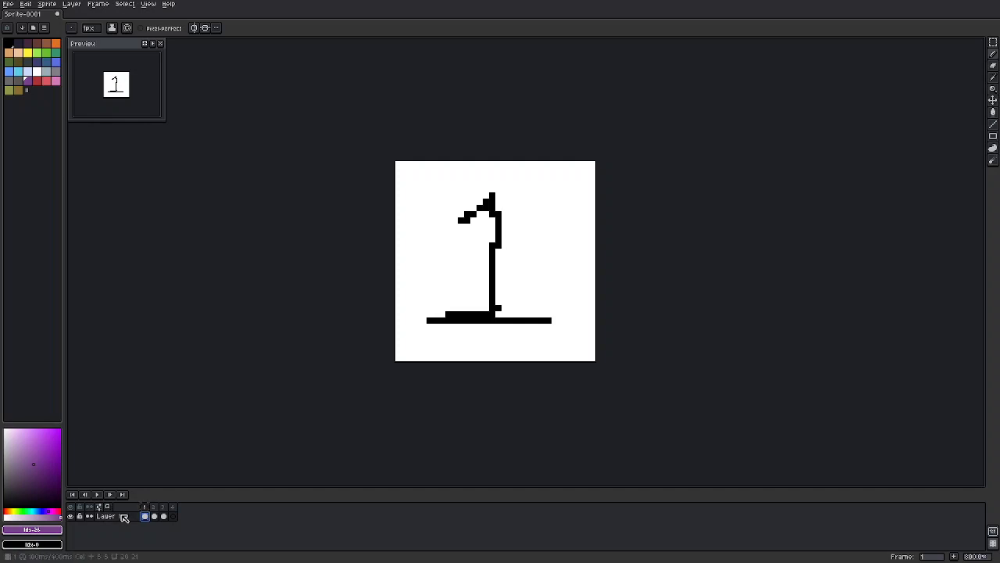
# Add a second frame with an orange 2 and a third frame with a purple 3
pyautogui.click(497, 271)
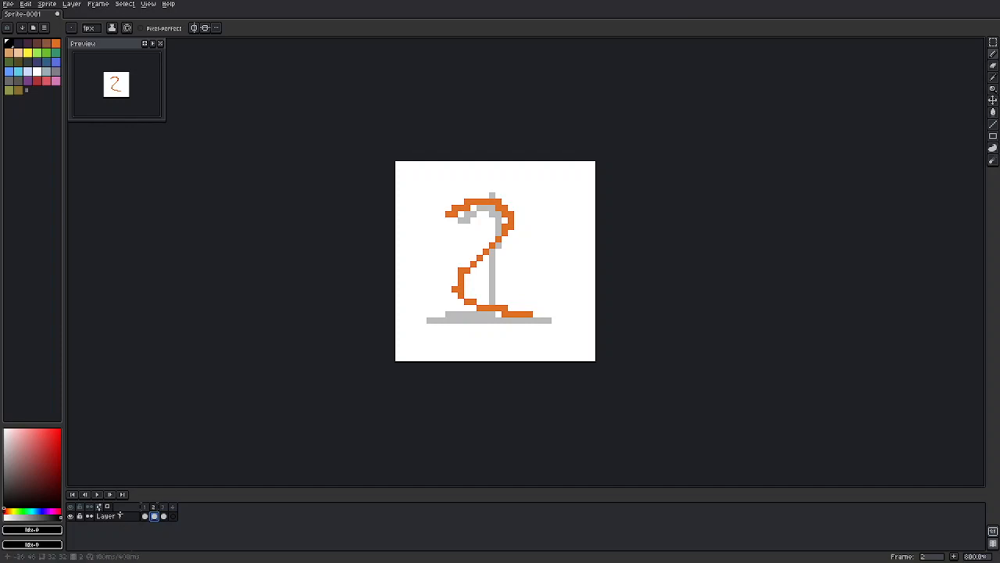
pyautogui.click(429, 318)
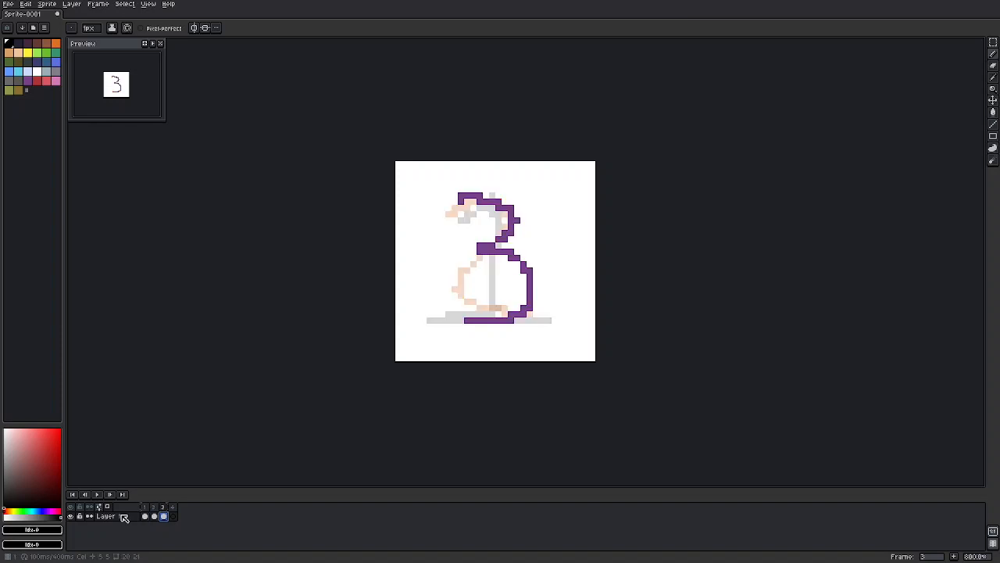
pyautogui.click(441, 322)
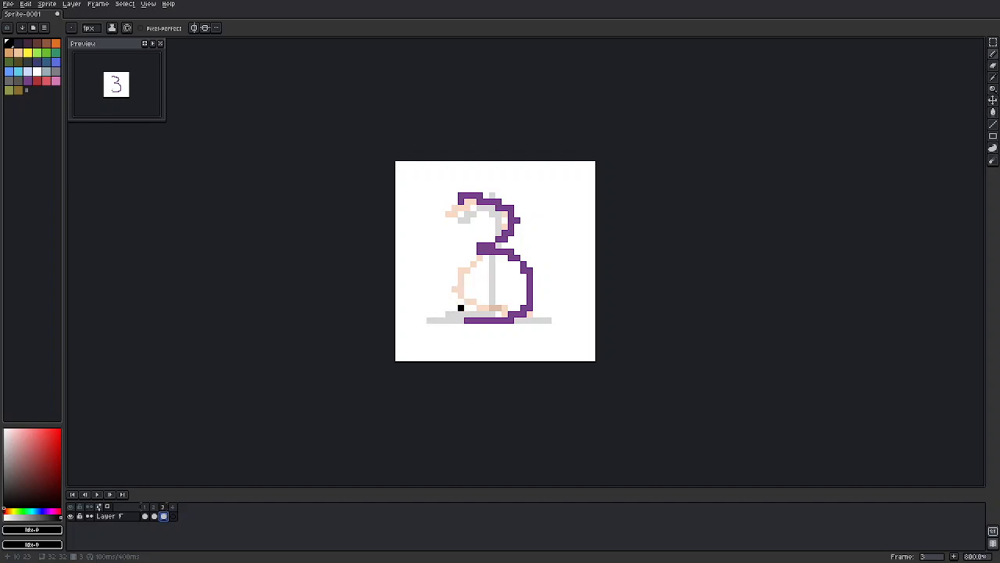
pyautogui.click(506, 331)
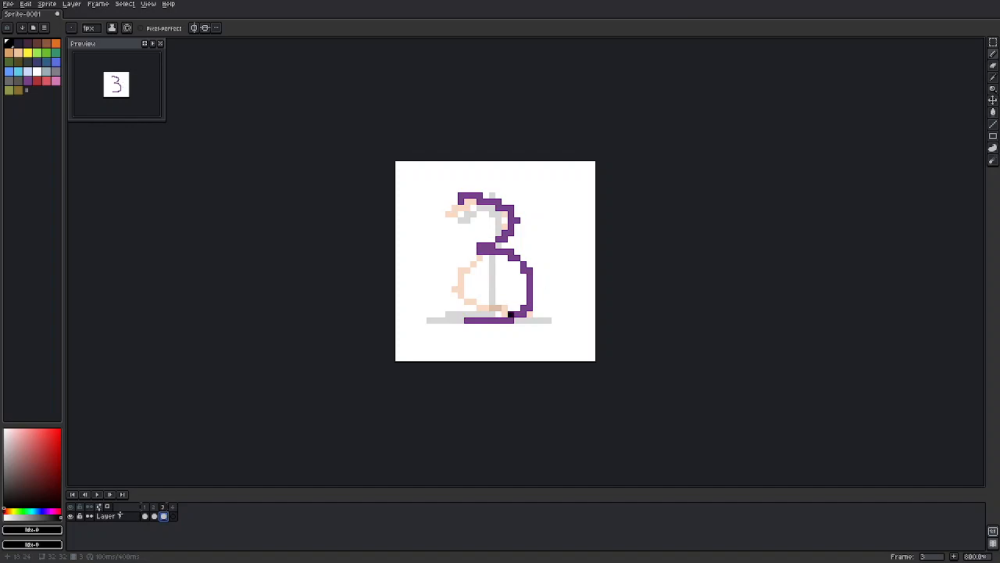
pyautogui.click(458, 282)
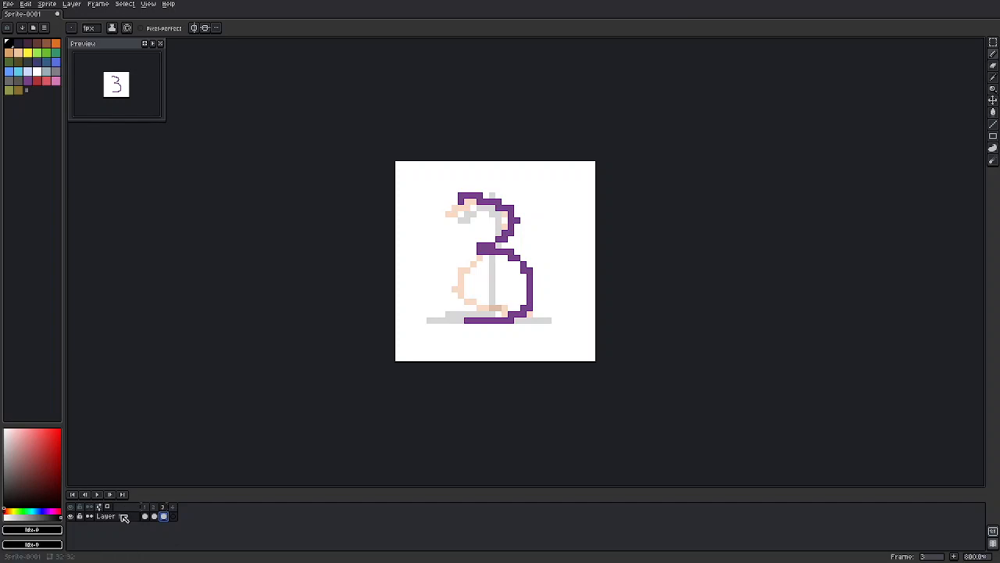
pyautogui.moveTo(117, 518)
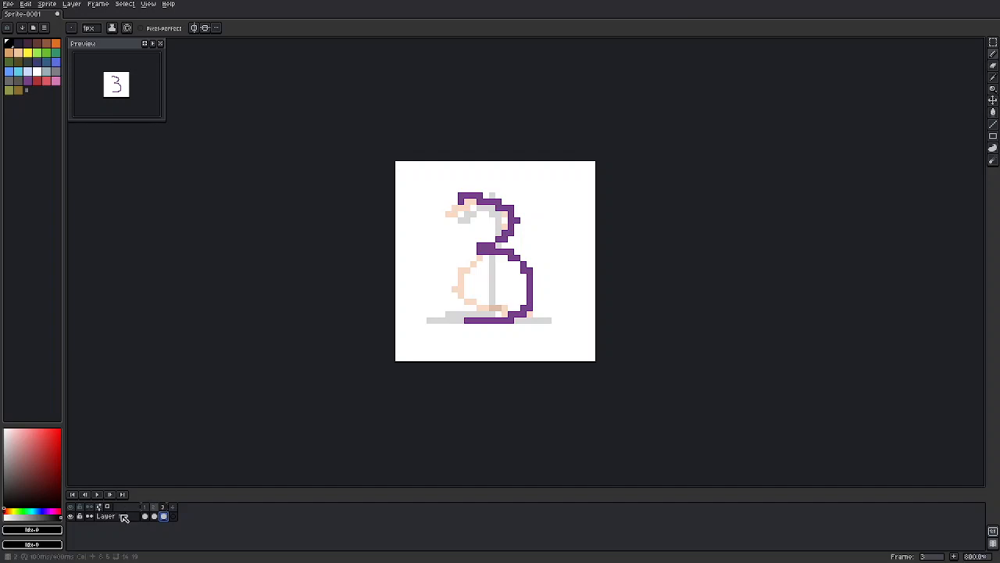
pyautogui.moveTo(117, 515)
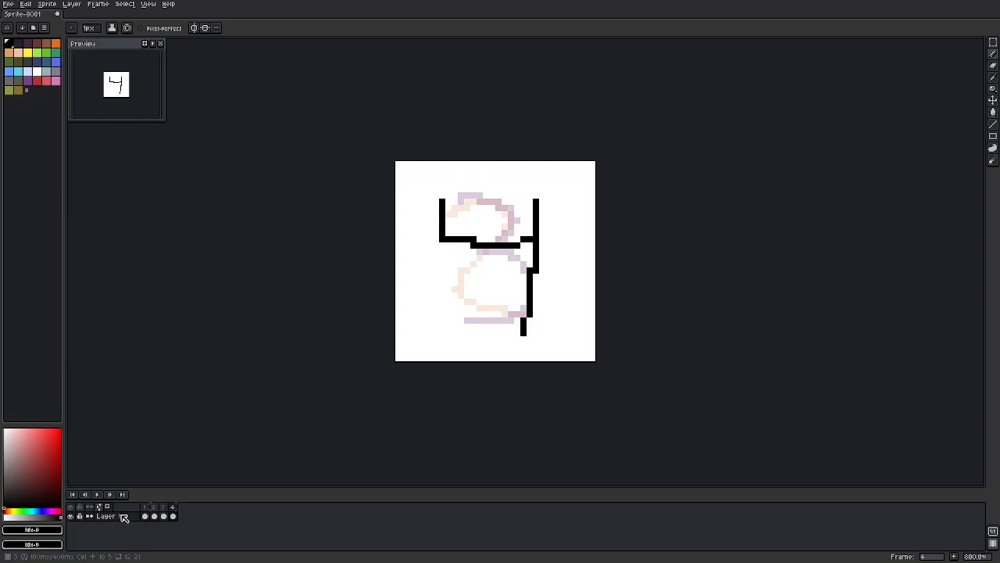
# Add a fifth frame and draw a sloppy black 5 over the faded earlier numbers
pyautogui.click(489, 272)
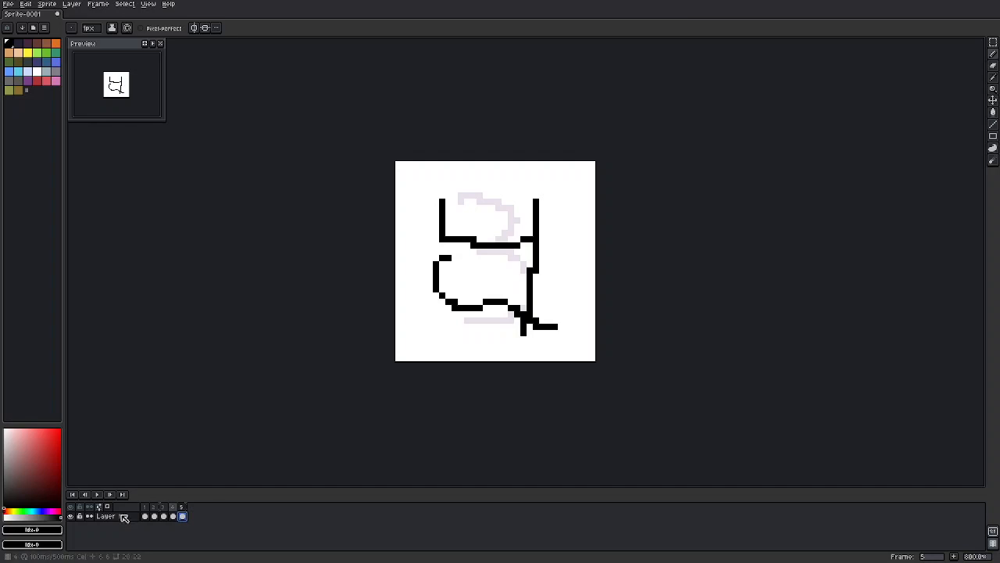
# Add a new empty sixth frame after the 5 from the frame's context menu
pyautogui.rightClick(144, 519)
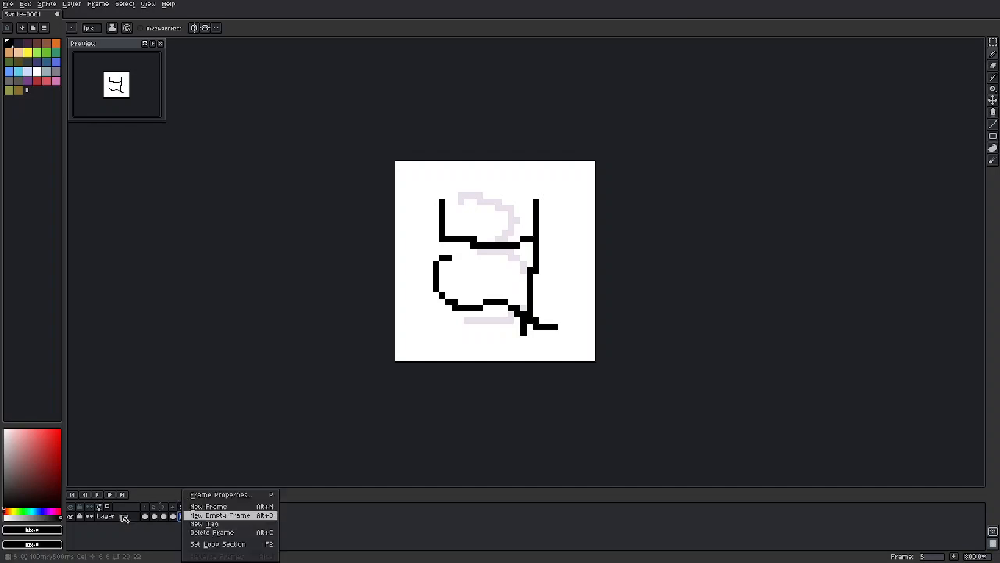
pyautogui.click(225, 514)
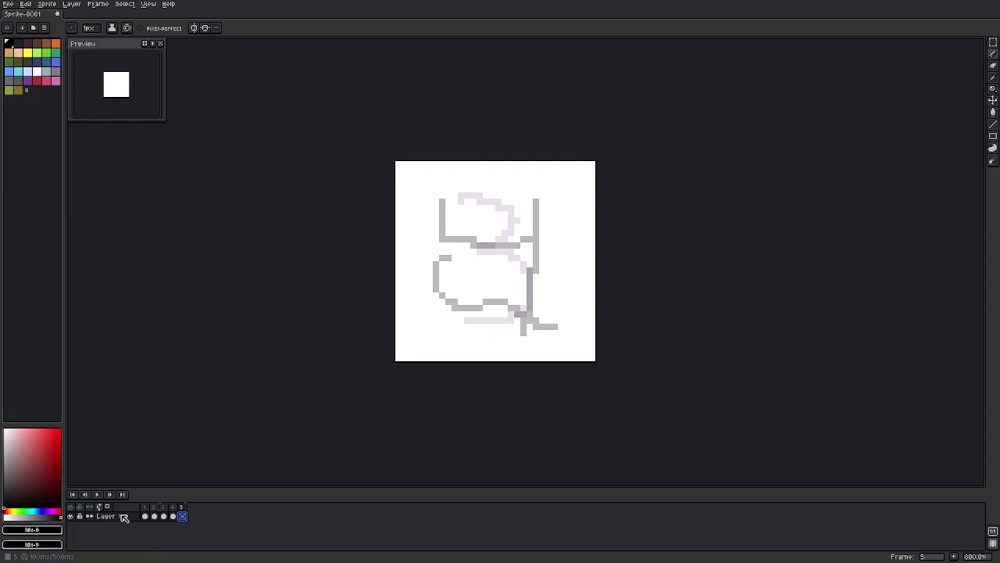
pyautogui.moveTo(124, 520)
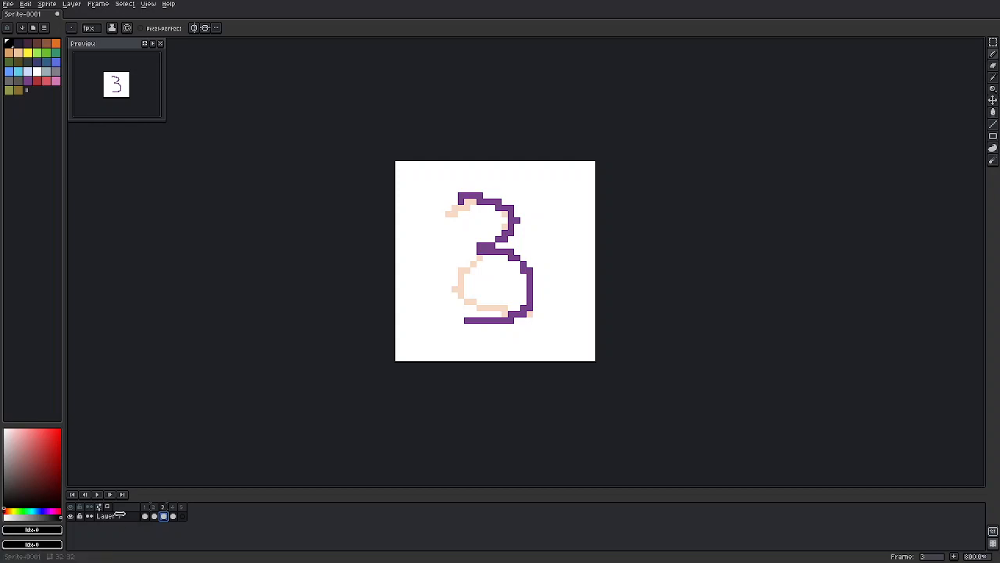
pyautogui.moveTo(123, 520)
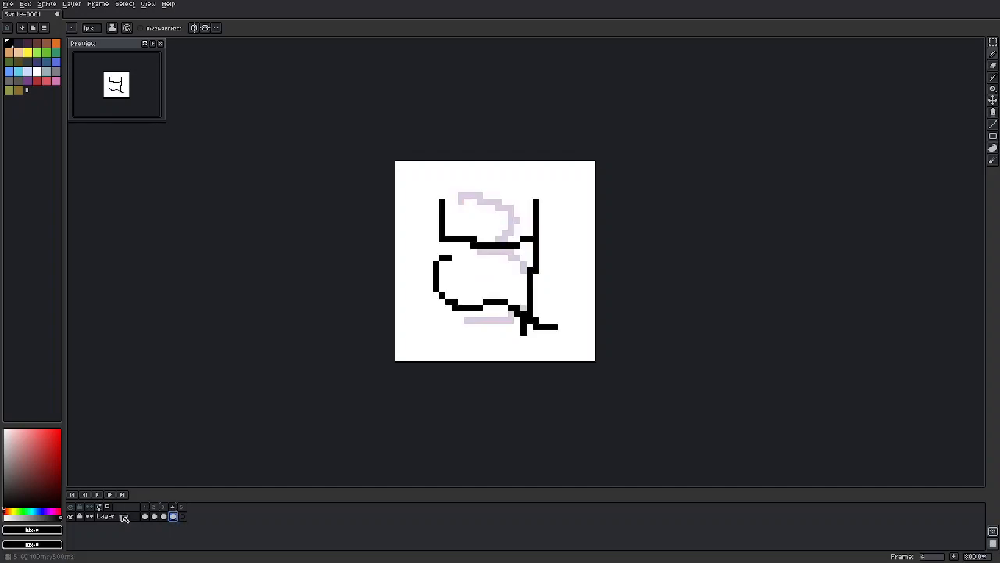
# Add a sixth frame and sketch a sloppy black 6 over the onion-skinned 5
pyautogui.click(183, 516)
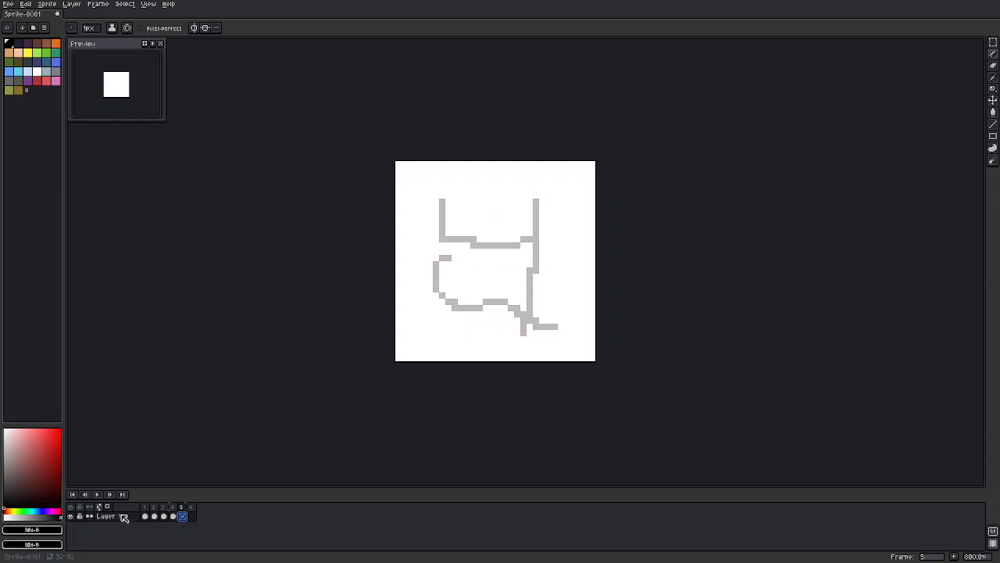
pyautogui.moveTo(488, 196); pyautogui.dragTo(546, 195)
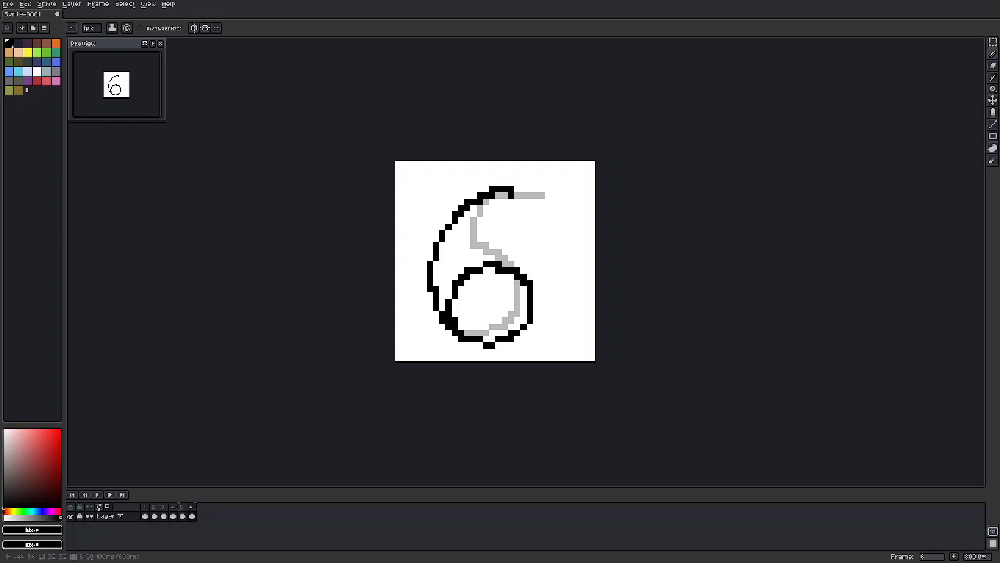
pyautogui.moveTo(122, 517)
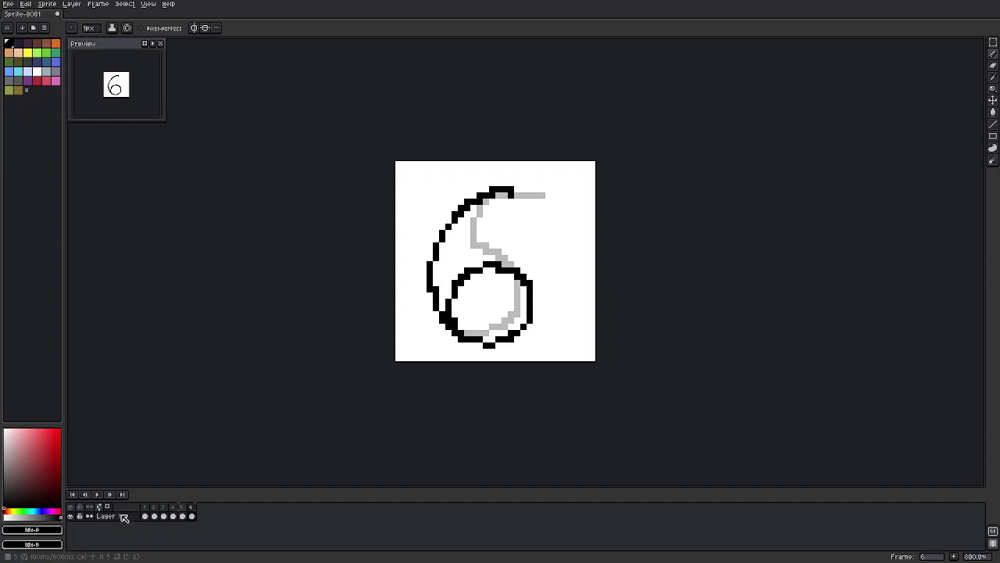
# Play the six-number animation from frame 1 and stop back on the black 1
pyautogui.click(144, 516)
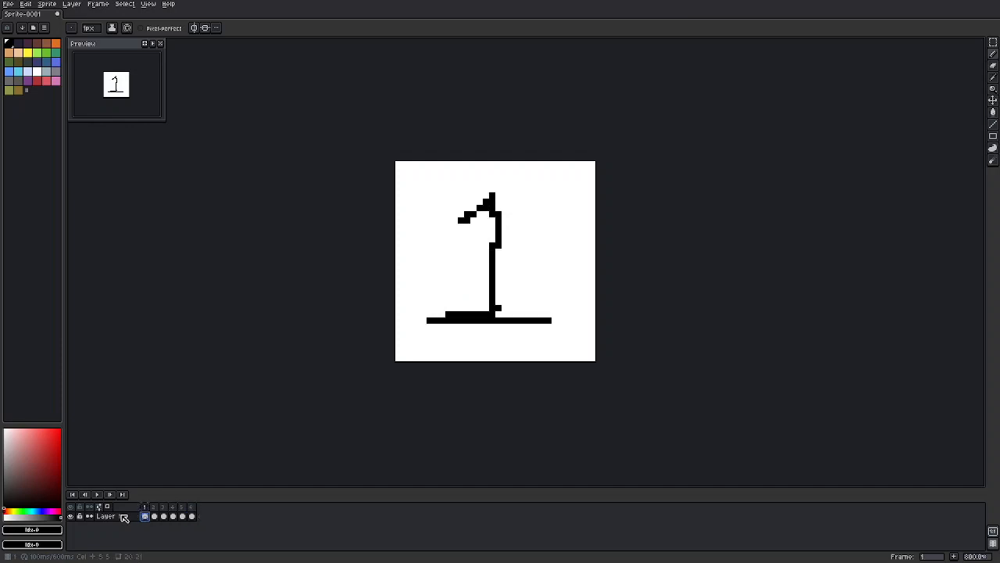
pyautogui.click(181, 515)
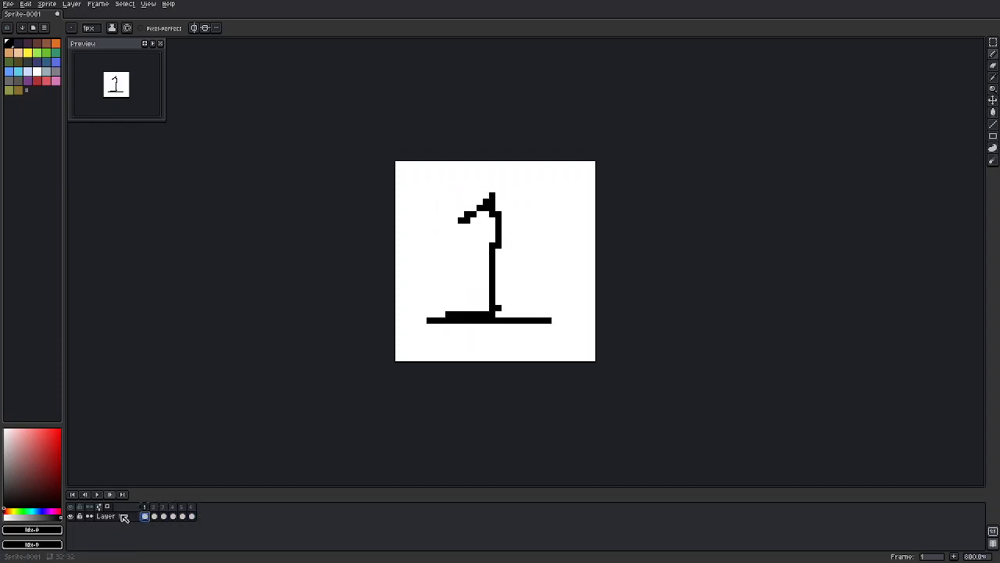
pyautogui.click(189, 506)
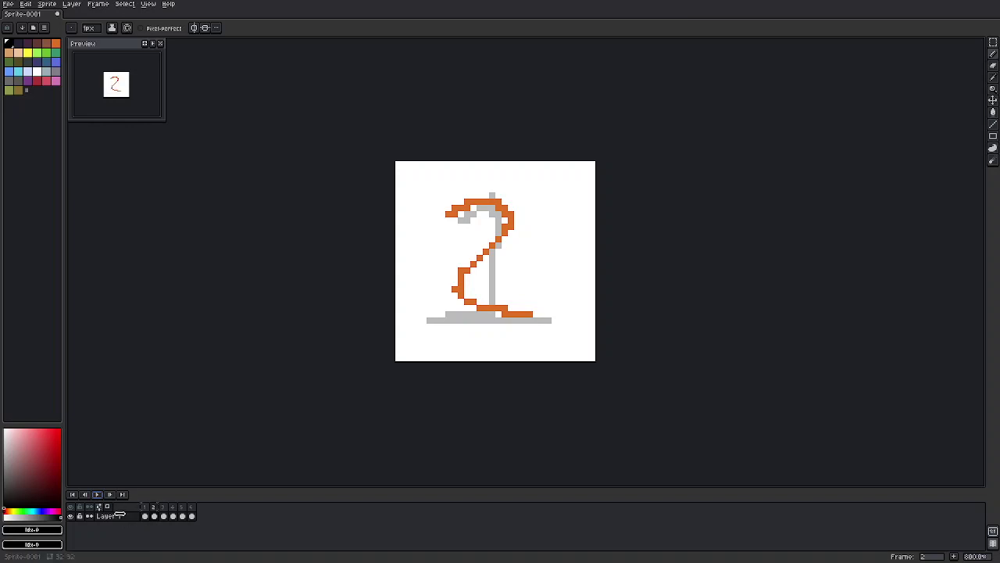
pyautogui.click(477, 222)
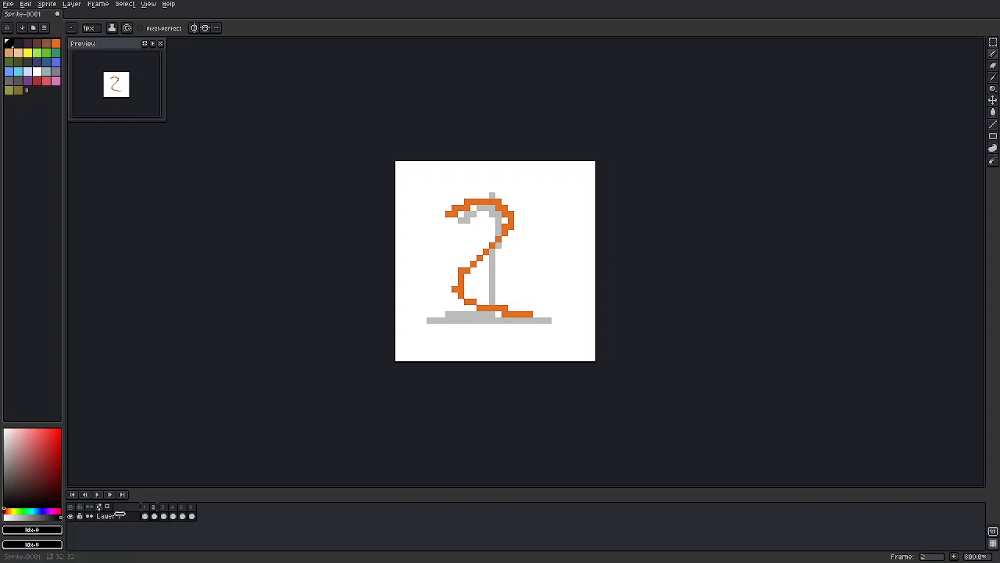
pyautogui.click(163, 515)
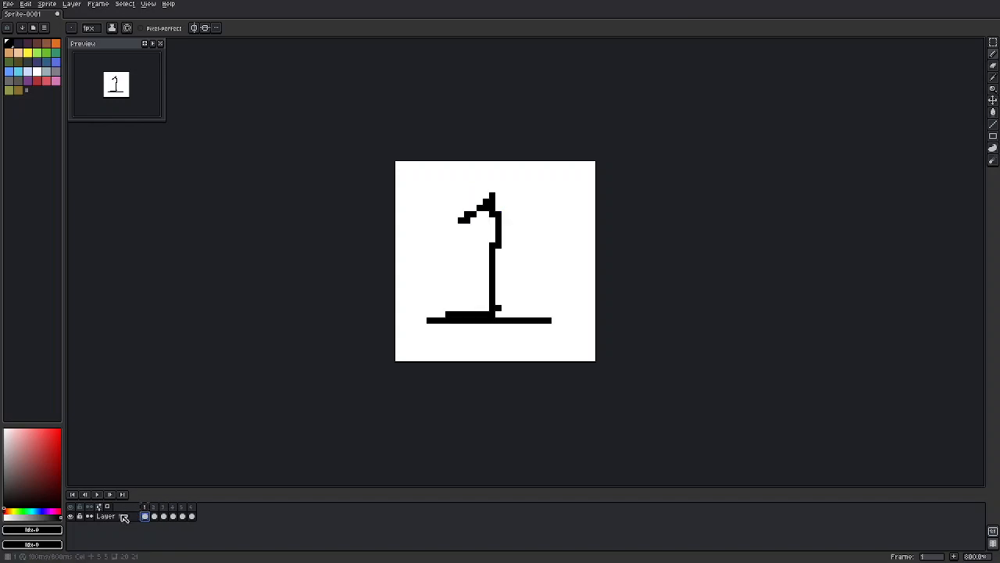
# Turn off onion skinning and step forward past the orange 2 to the purple 3
pyautogui.click(157, 515)
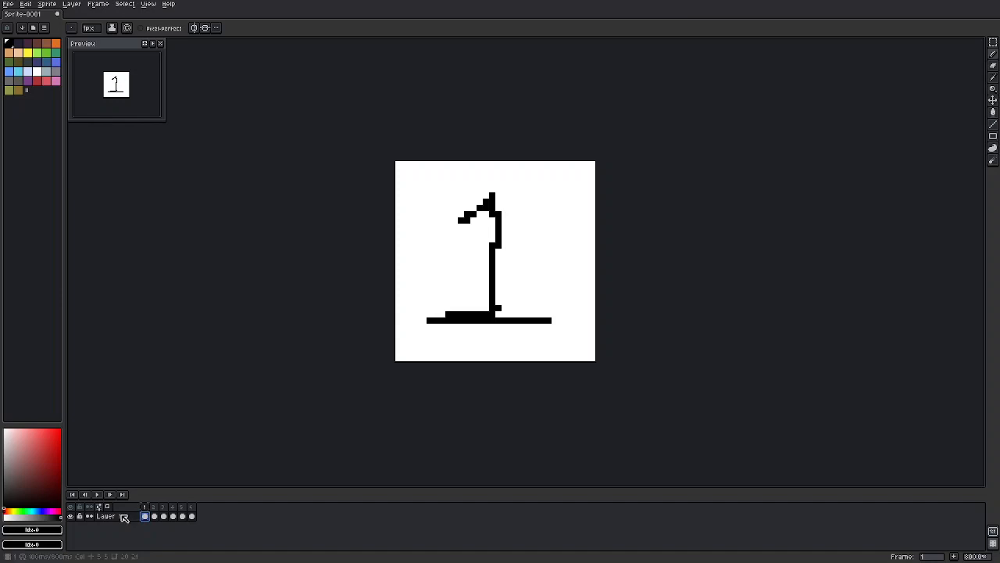
pyautogui.click(153, 515)
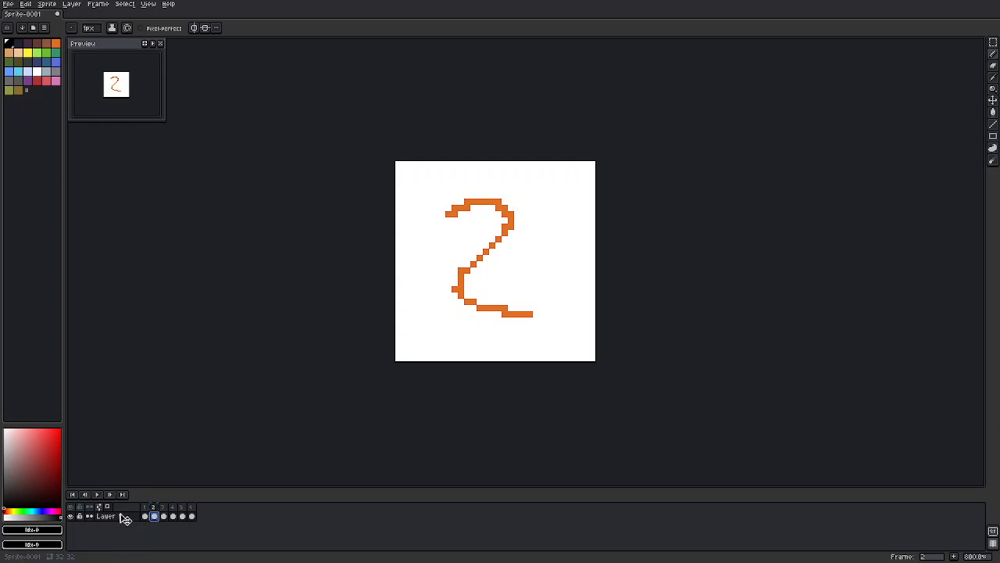
pyautogui.moveTo(119, 518)
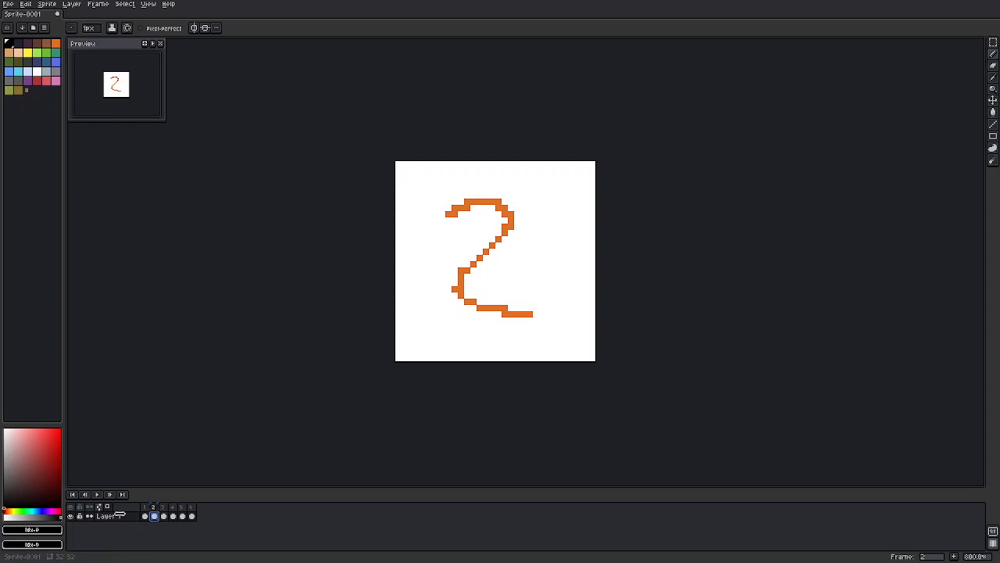
pyautogui.click(163, 506)
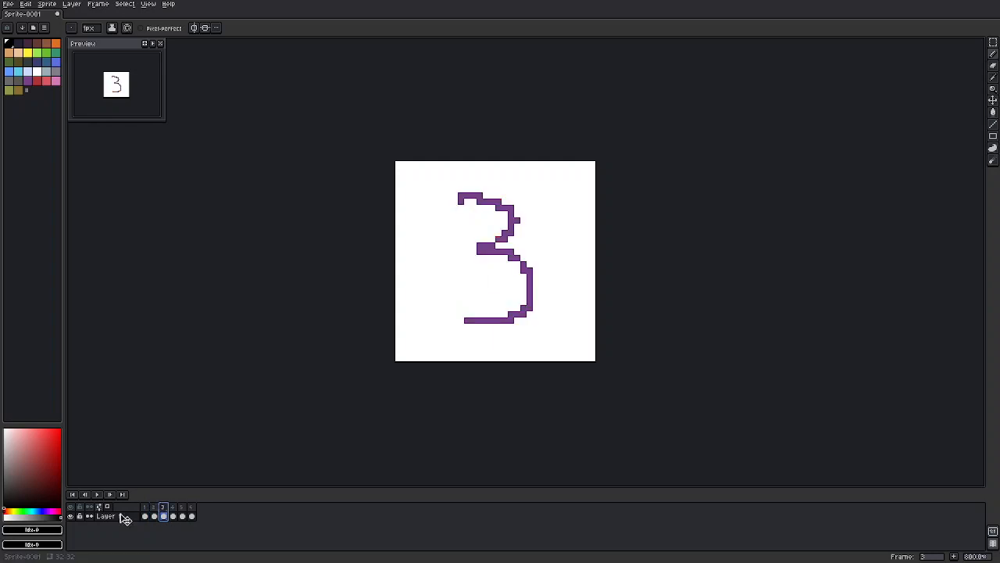